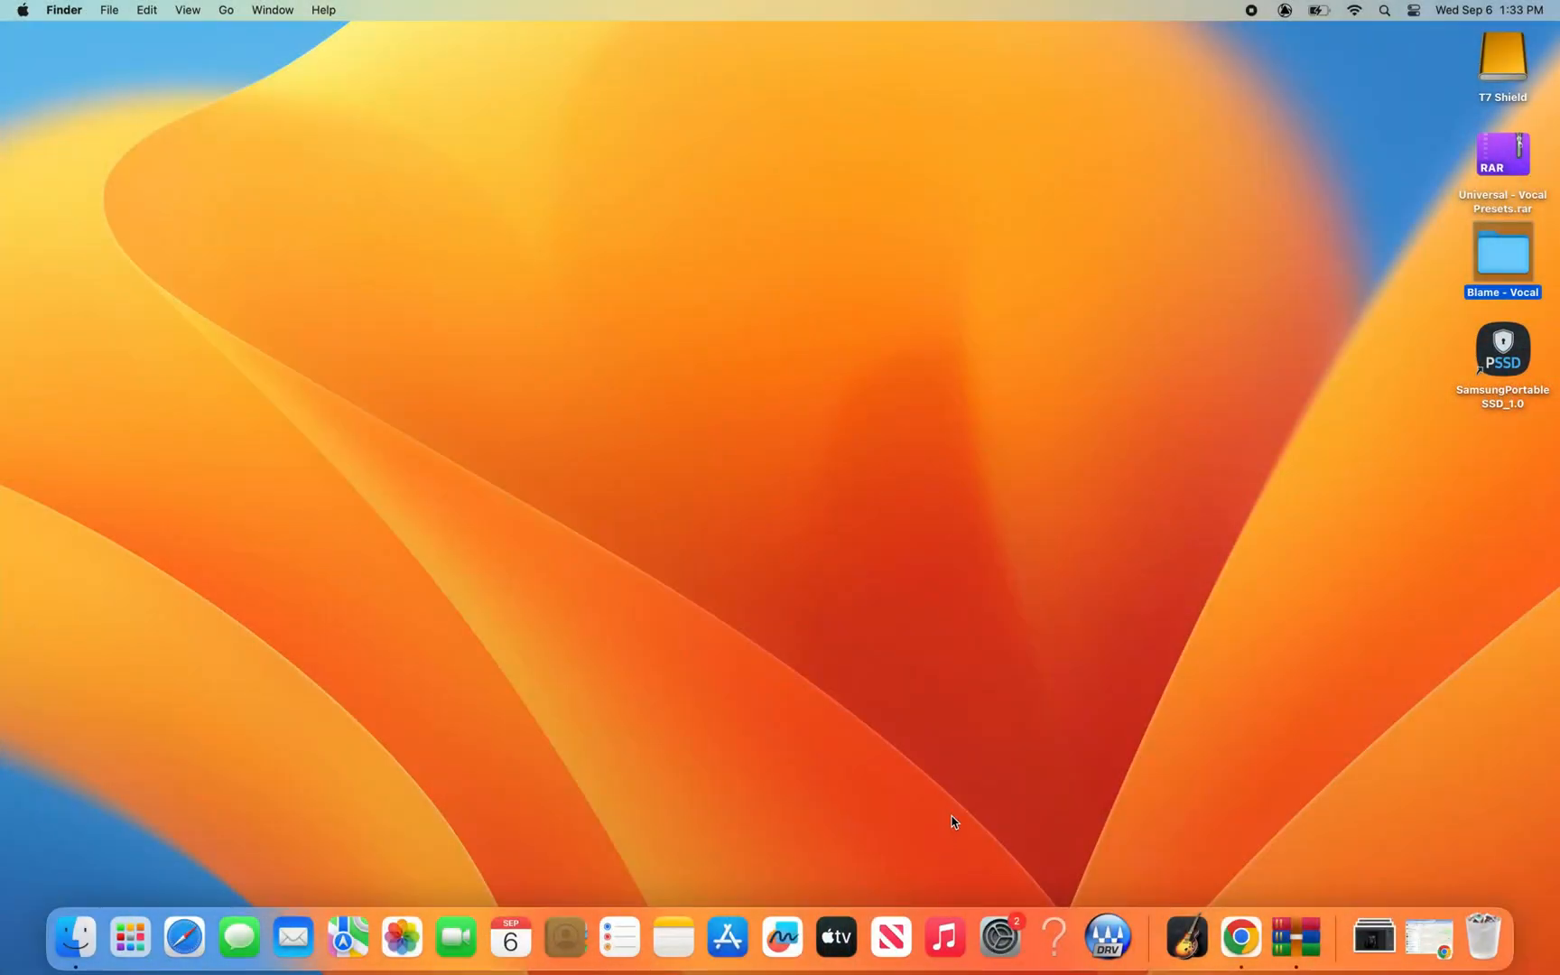
Extract the Universal - Vocal Presets archive with RAR Extractor Max.
{"action": "right_click", "coordinate": [1503, 153]}
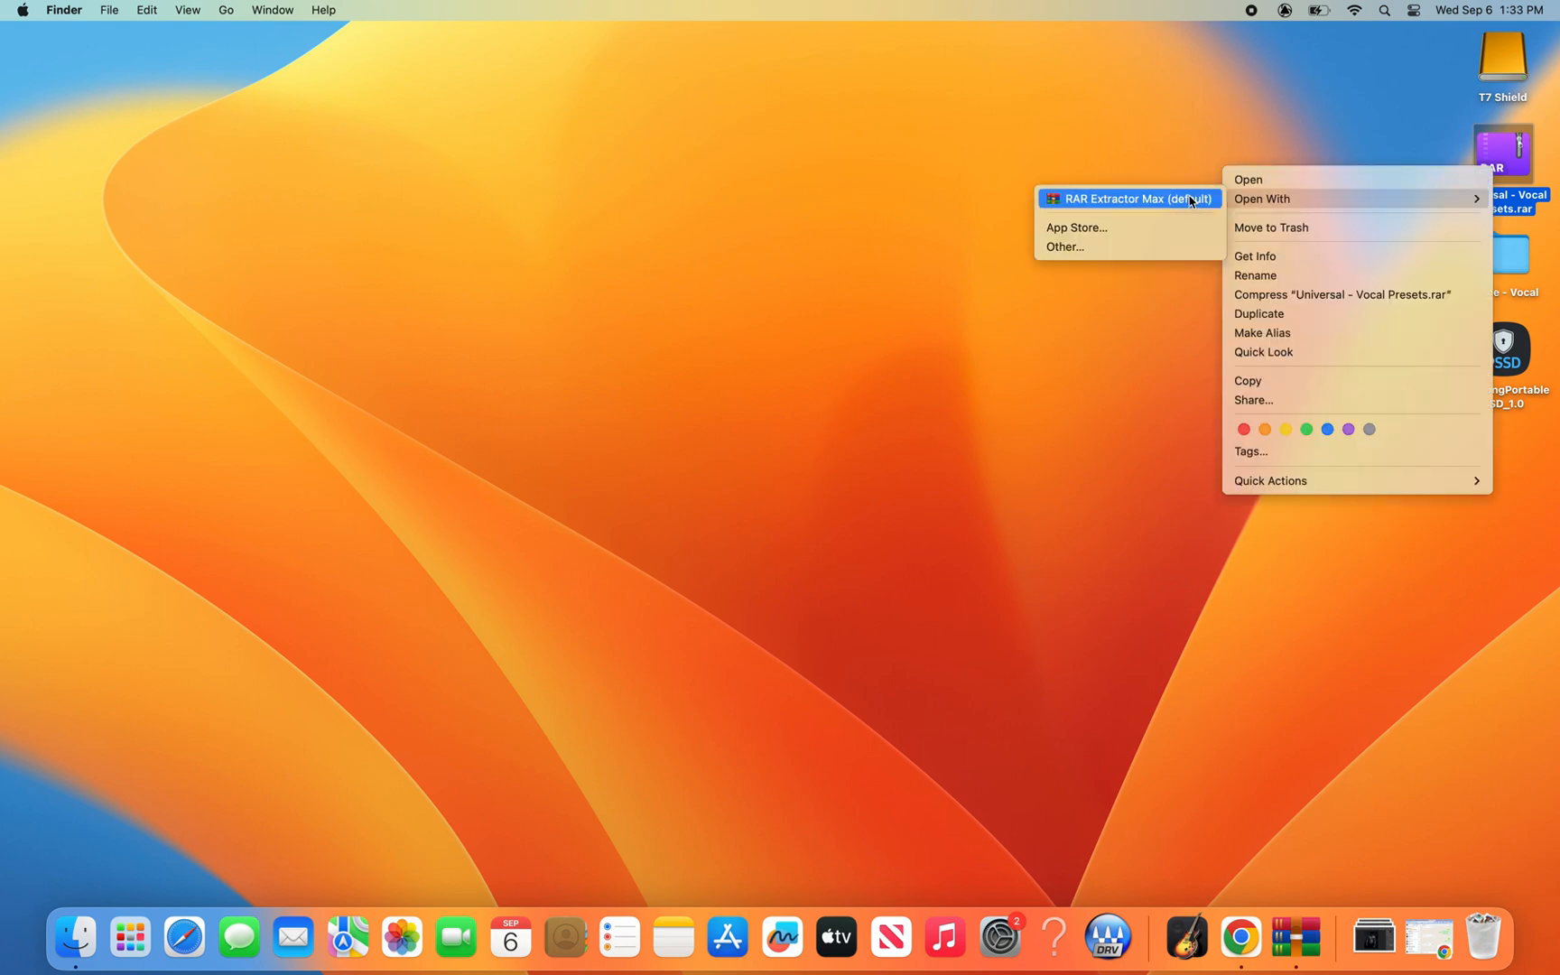
{"action": "left_click", "coordinate": [1129, 198]}
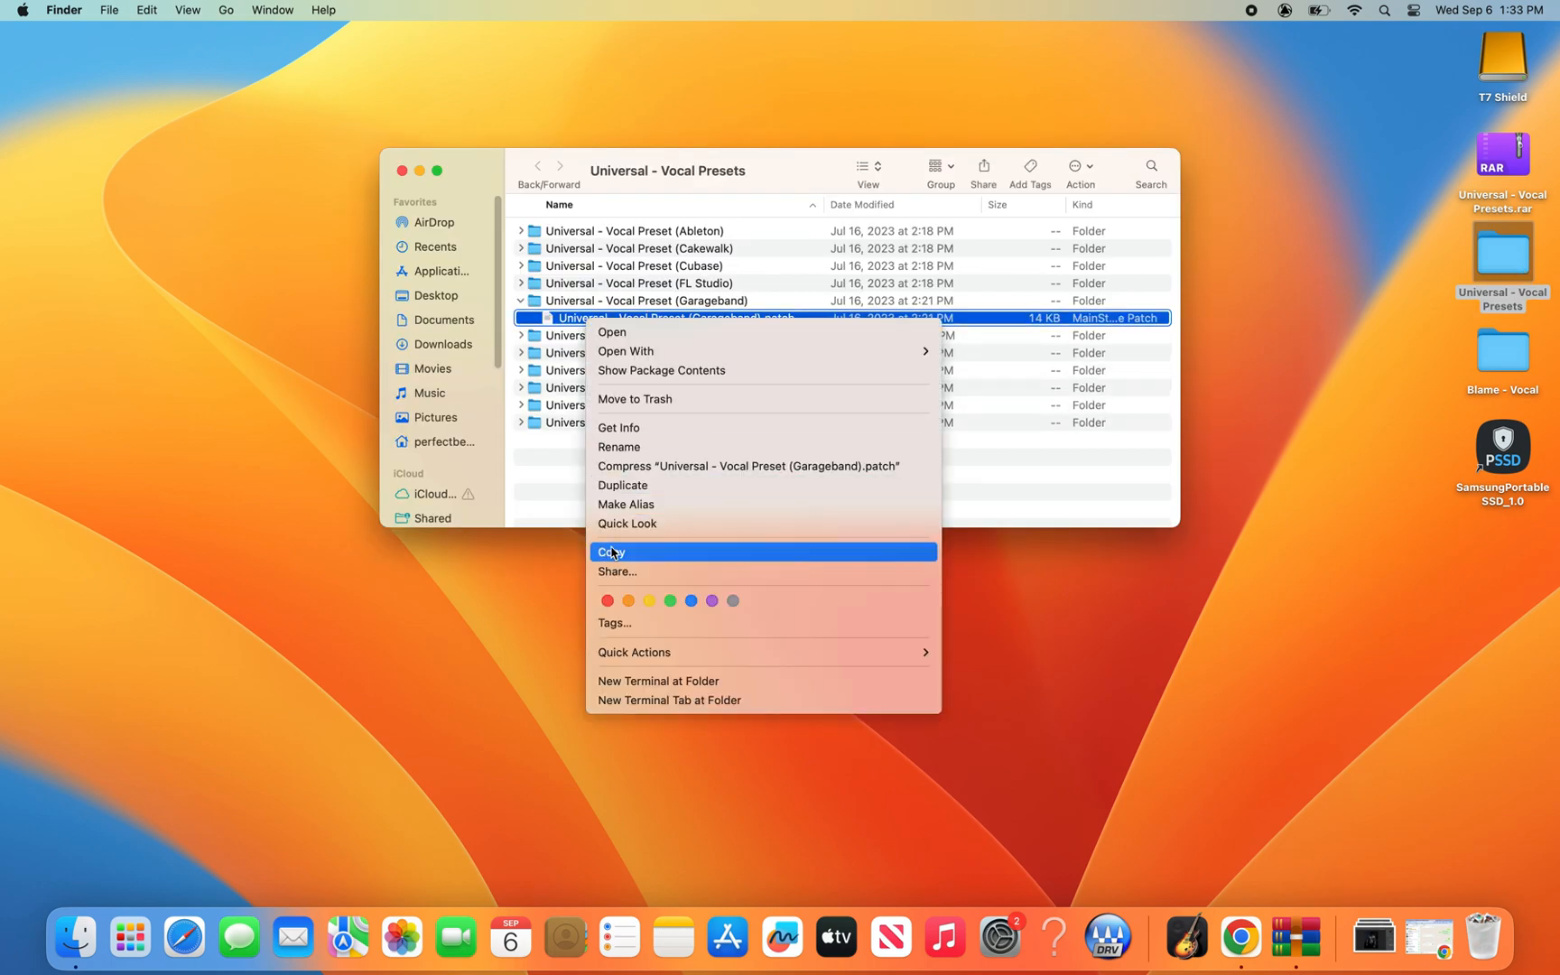
Copy the GarageBand vocal patch into Audio Music Apps > Patches > Audio and close Finder.
{"action": "left_click", "coordinate": [612, 552]}
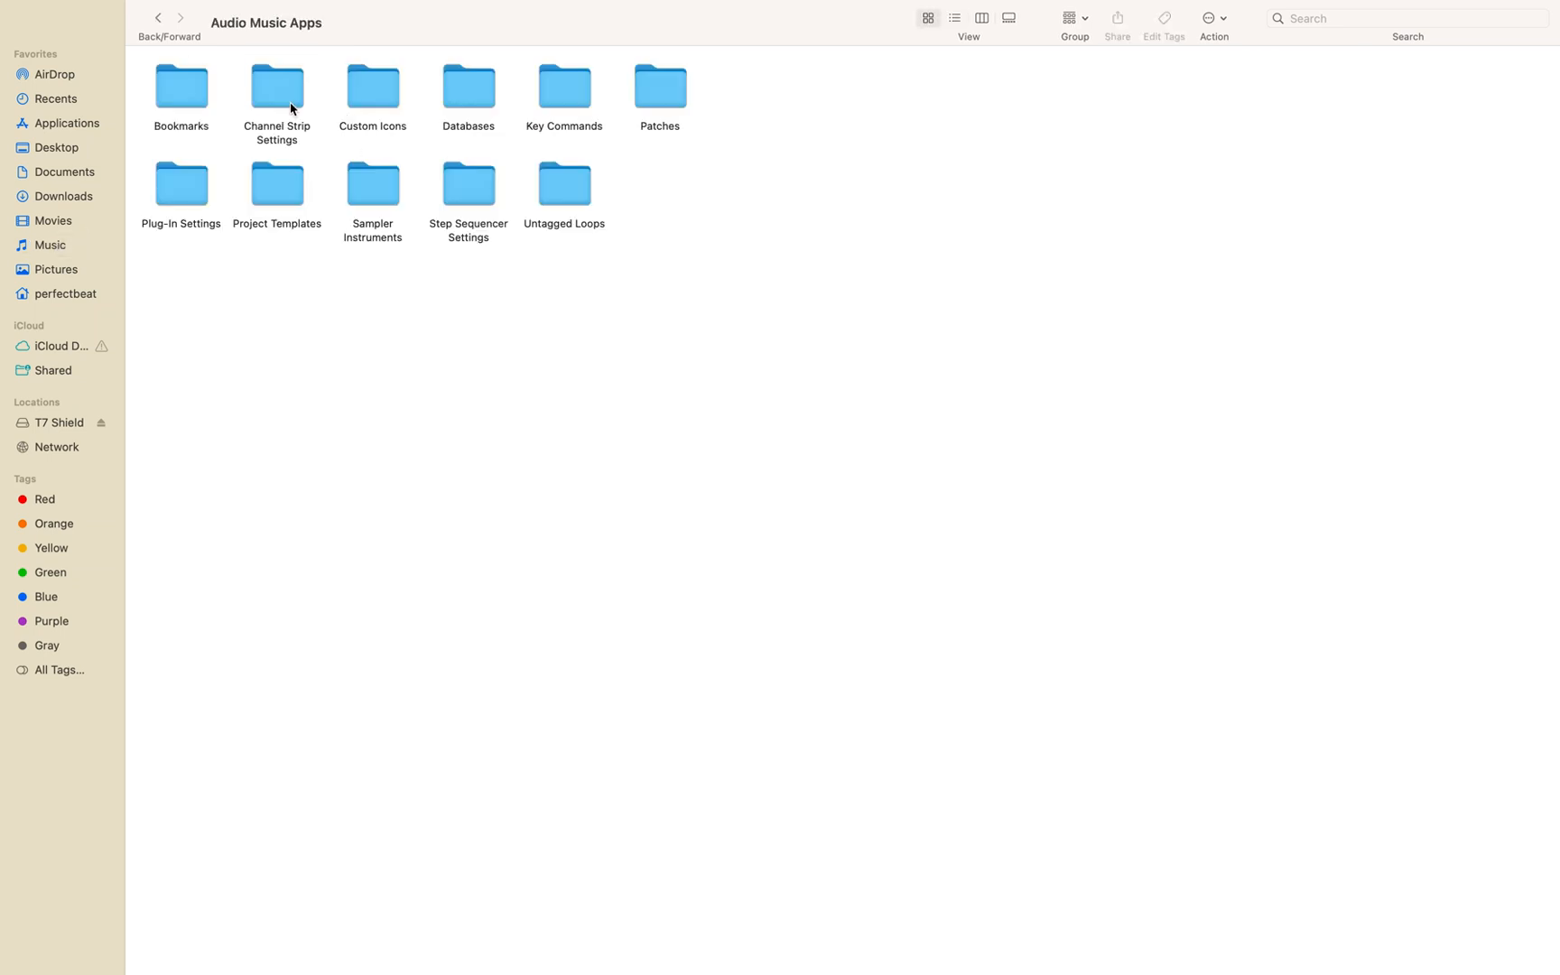
{"action": "double_click", "coordinate": [659, 87]}
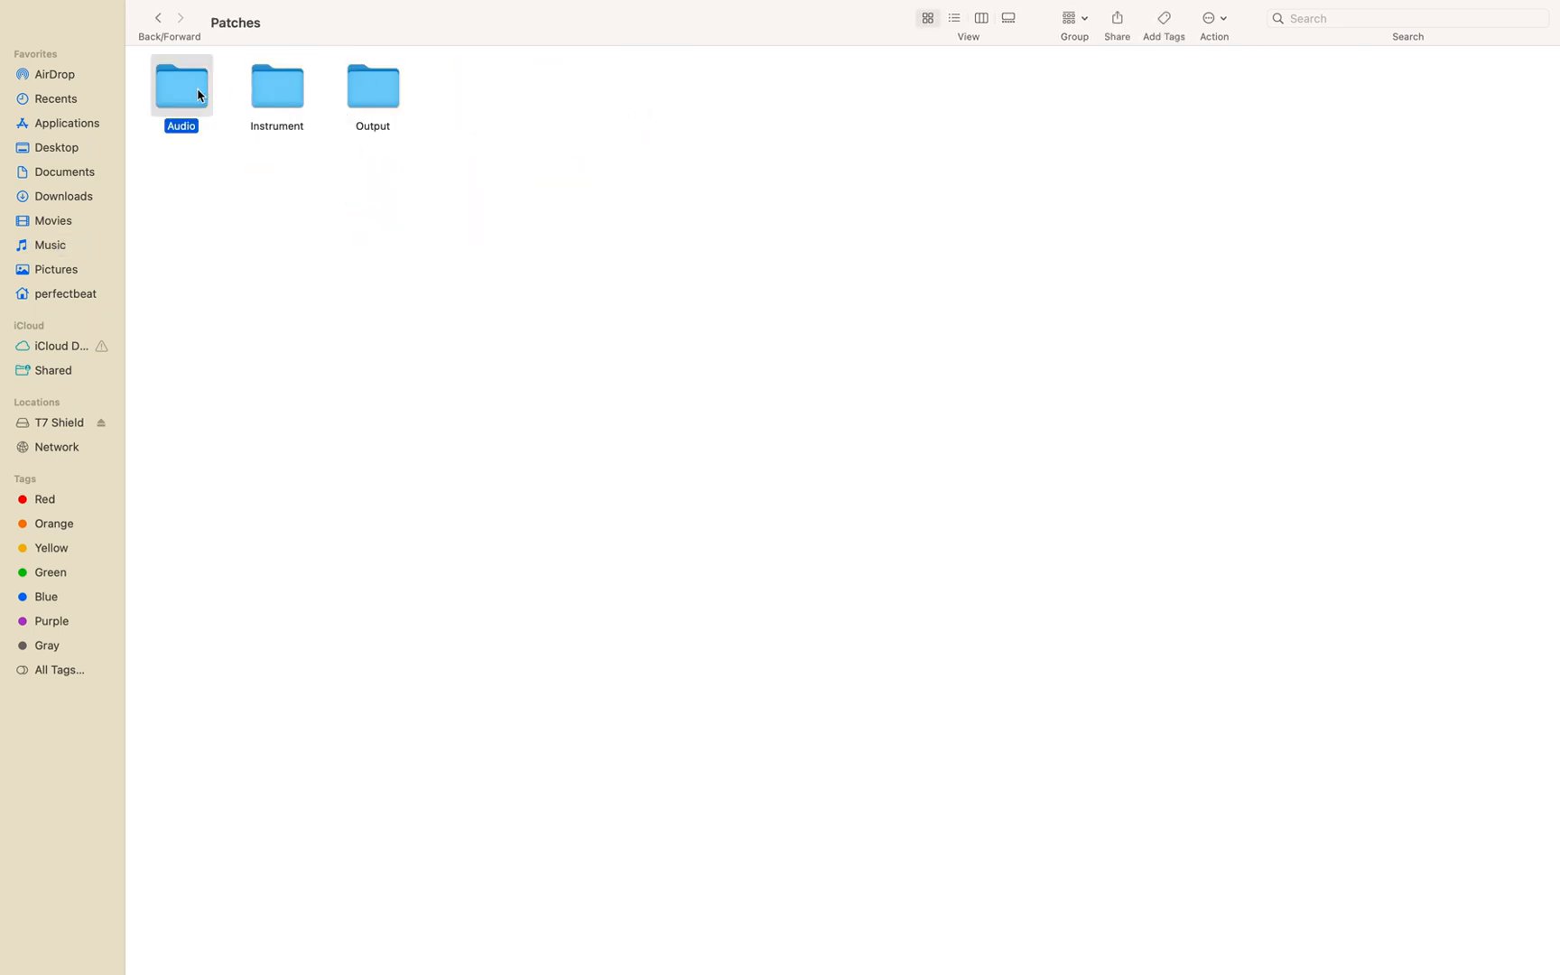
{"action": "double_click", "coordinate": [180, 85]}
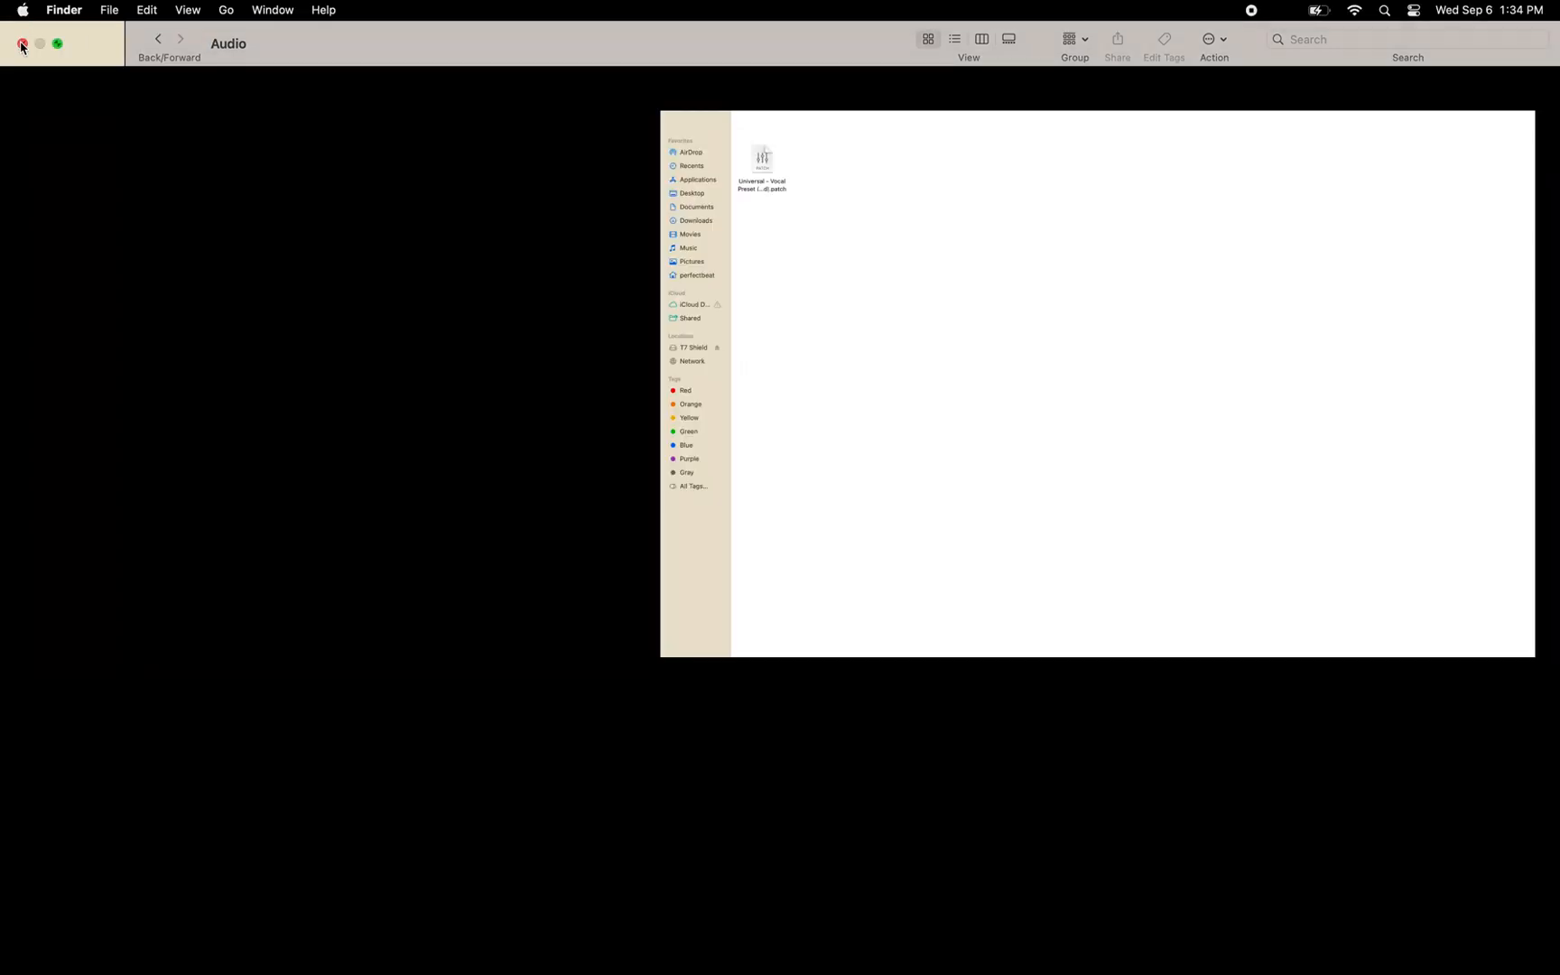
{"action": "left_click", "coordinate": [20, 43]}
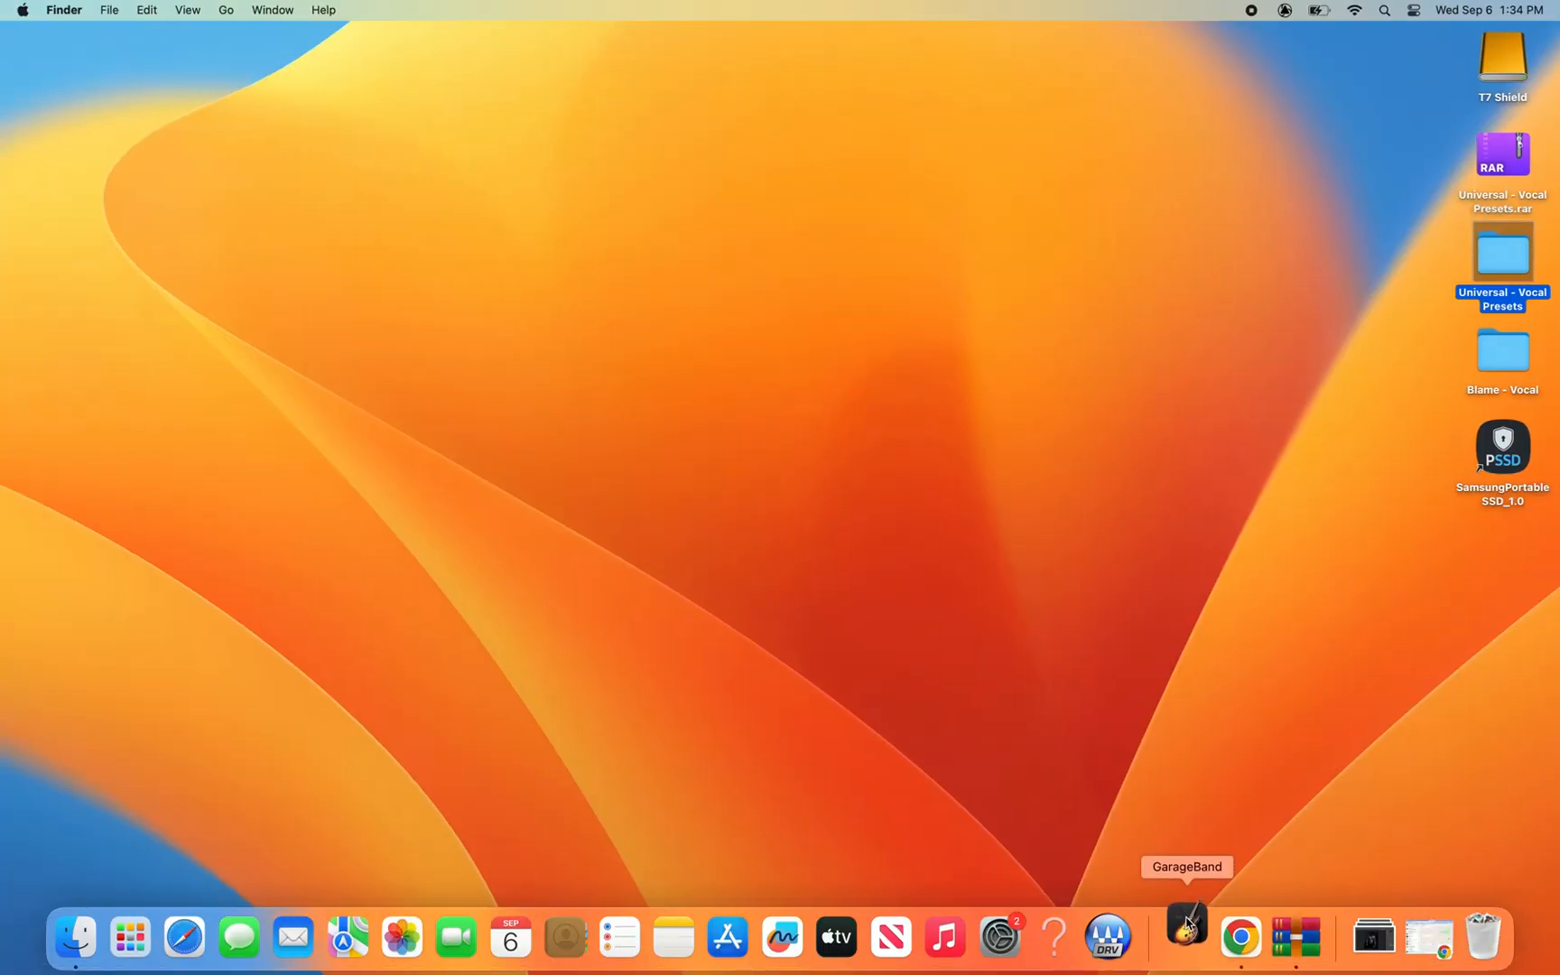
Launch GarageBand, create a project with an Audio track, and minimize its window.
{"action": "left_click", "coordinate": [1186, 936]}
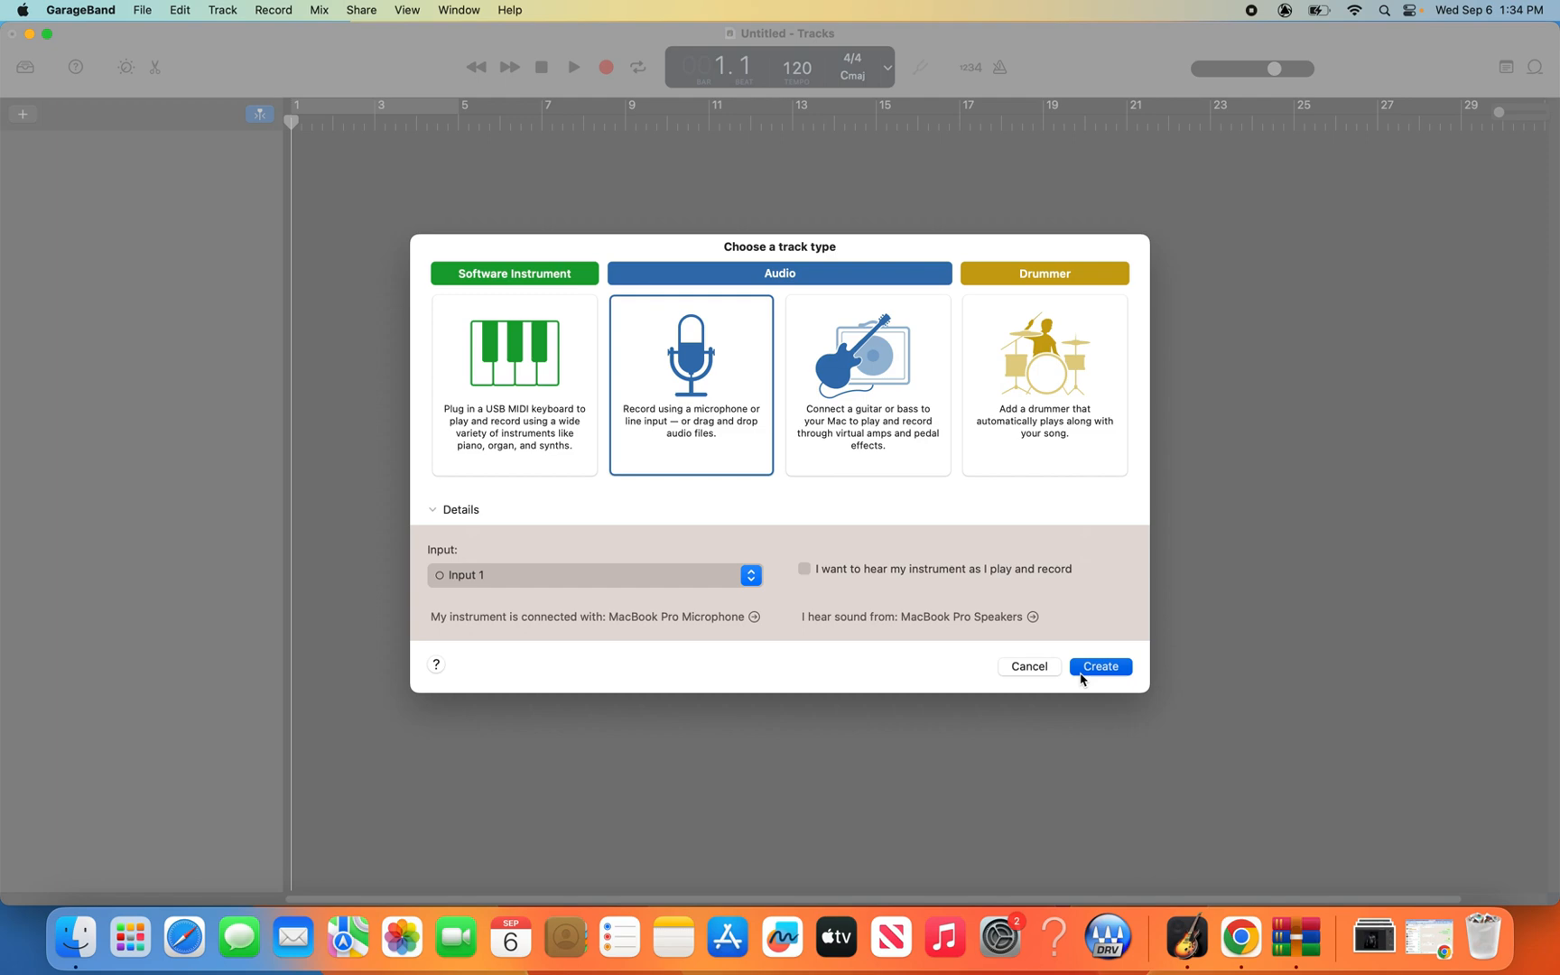
{"action": "left_click", "coordinate": [1099, 666]}
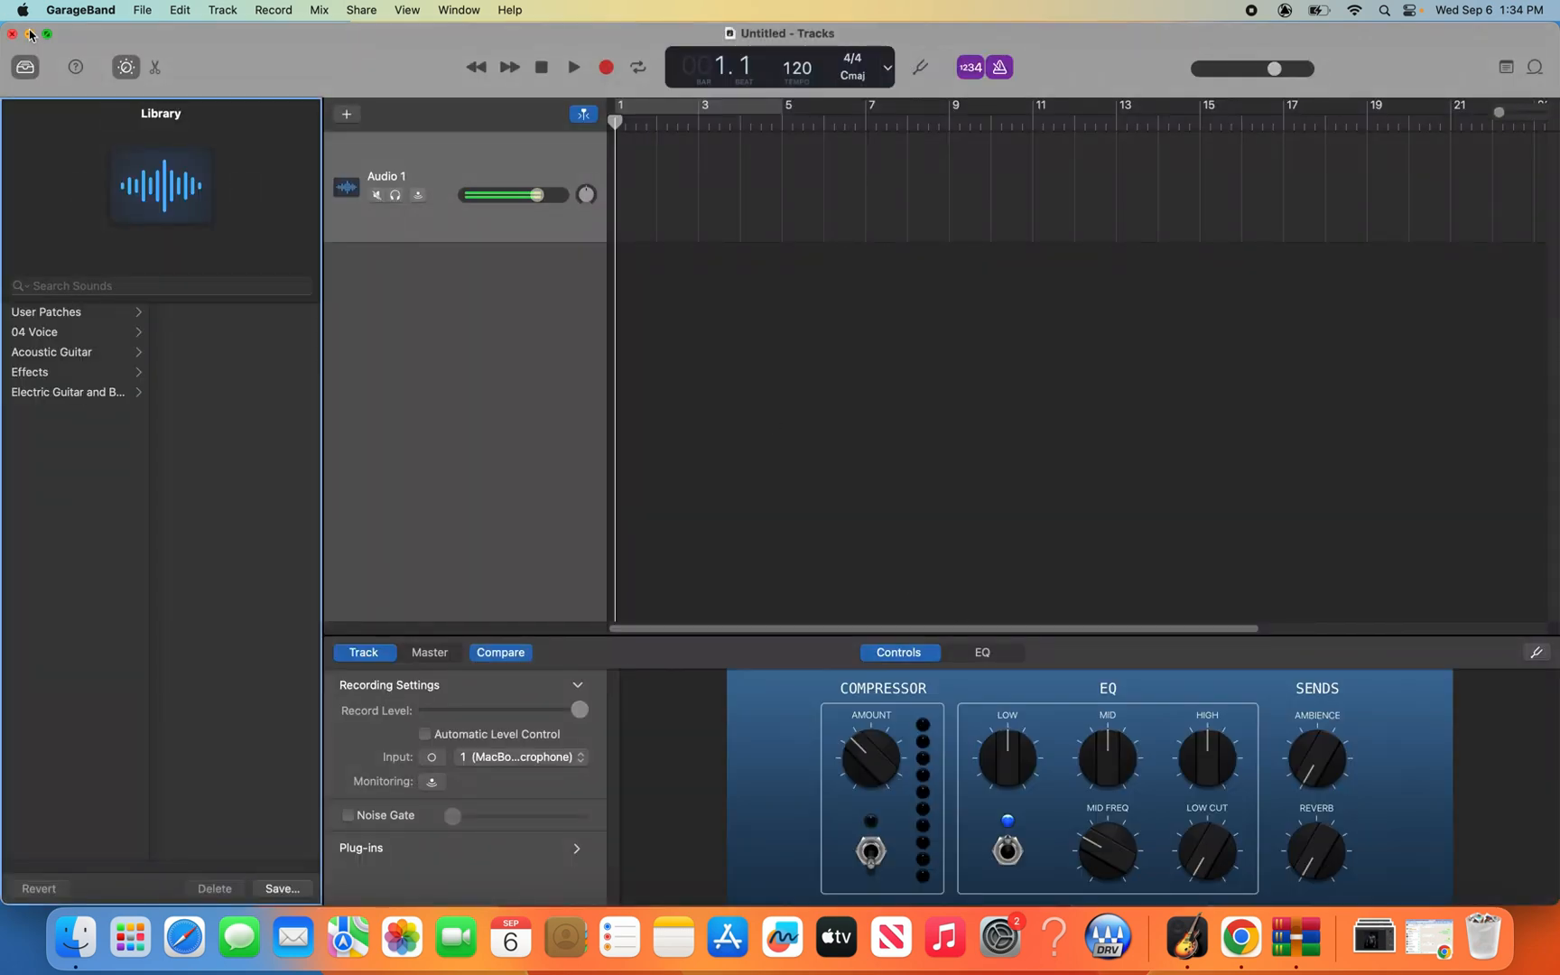
{"action": "left_click", "coordinate": [27, 33]}
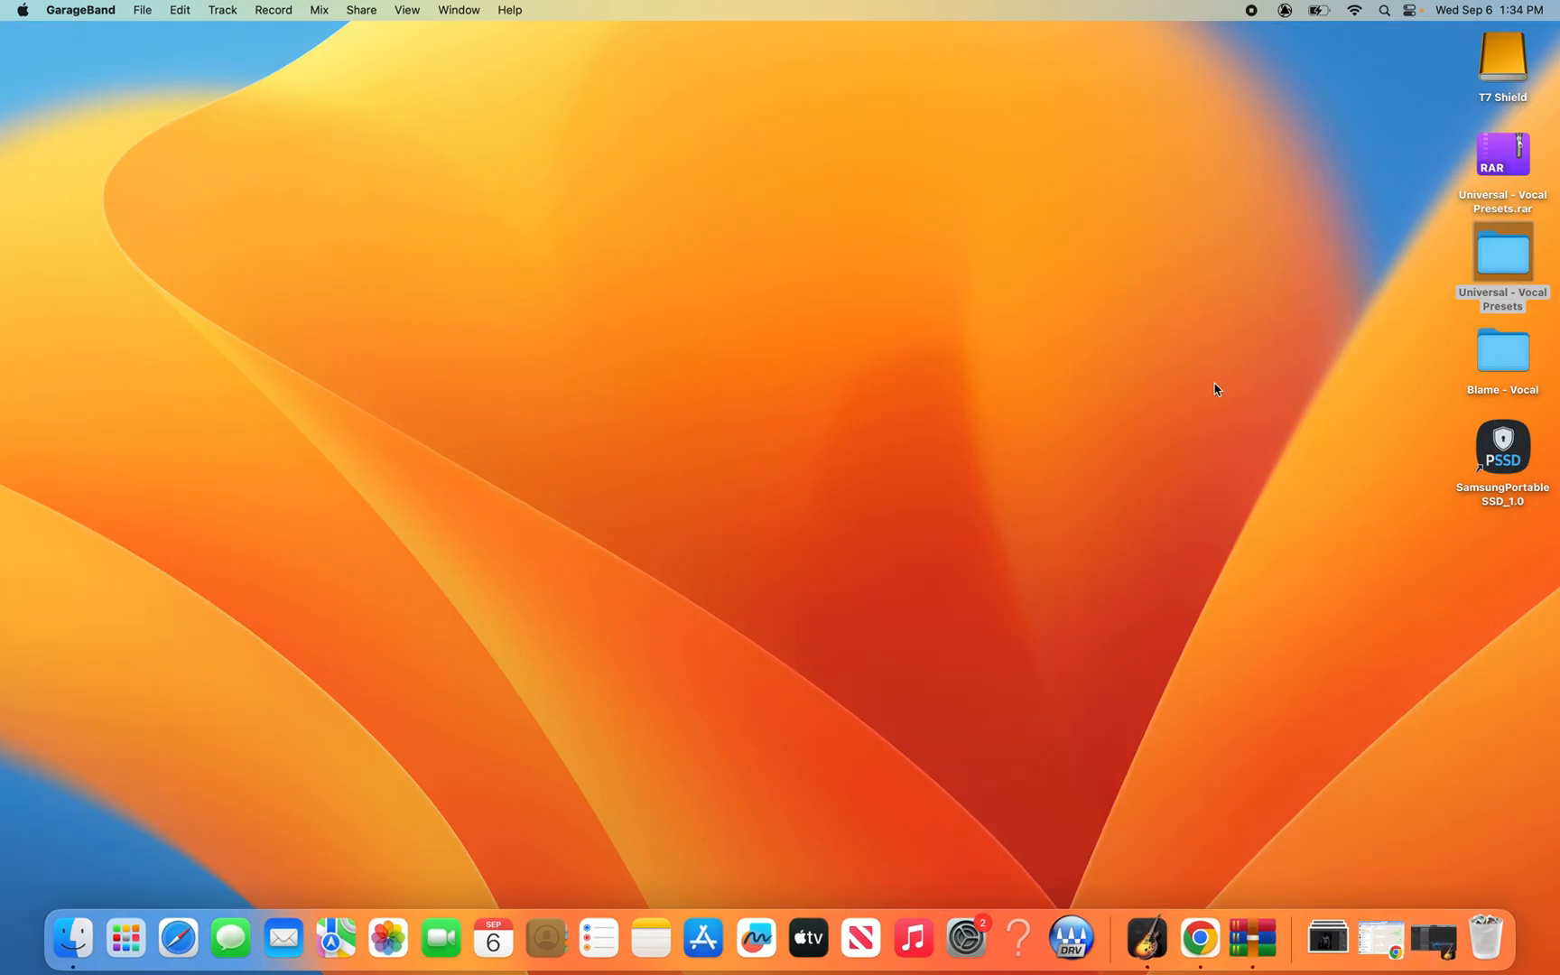
Drag the Dry Vocal and Instrumental files from the song folder into the tracks area.
{"action": "double_click", "coordinate": [1502, 351]}
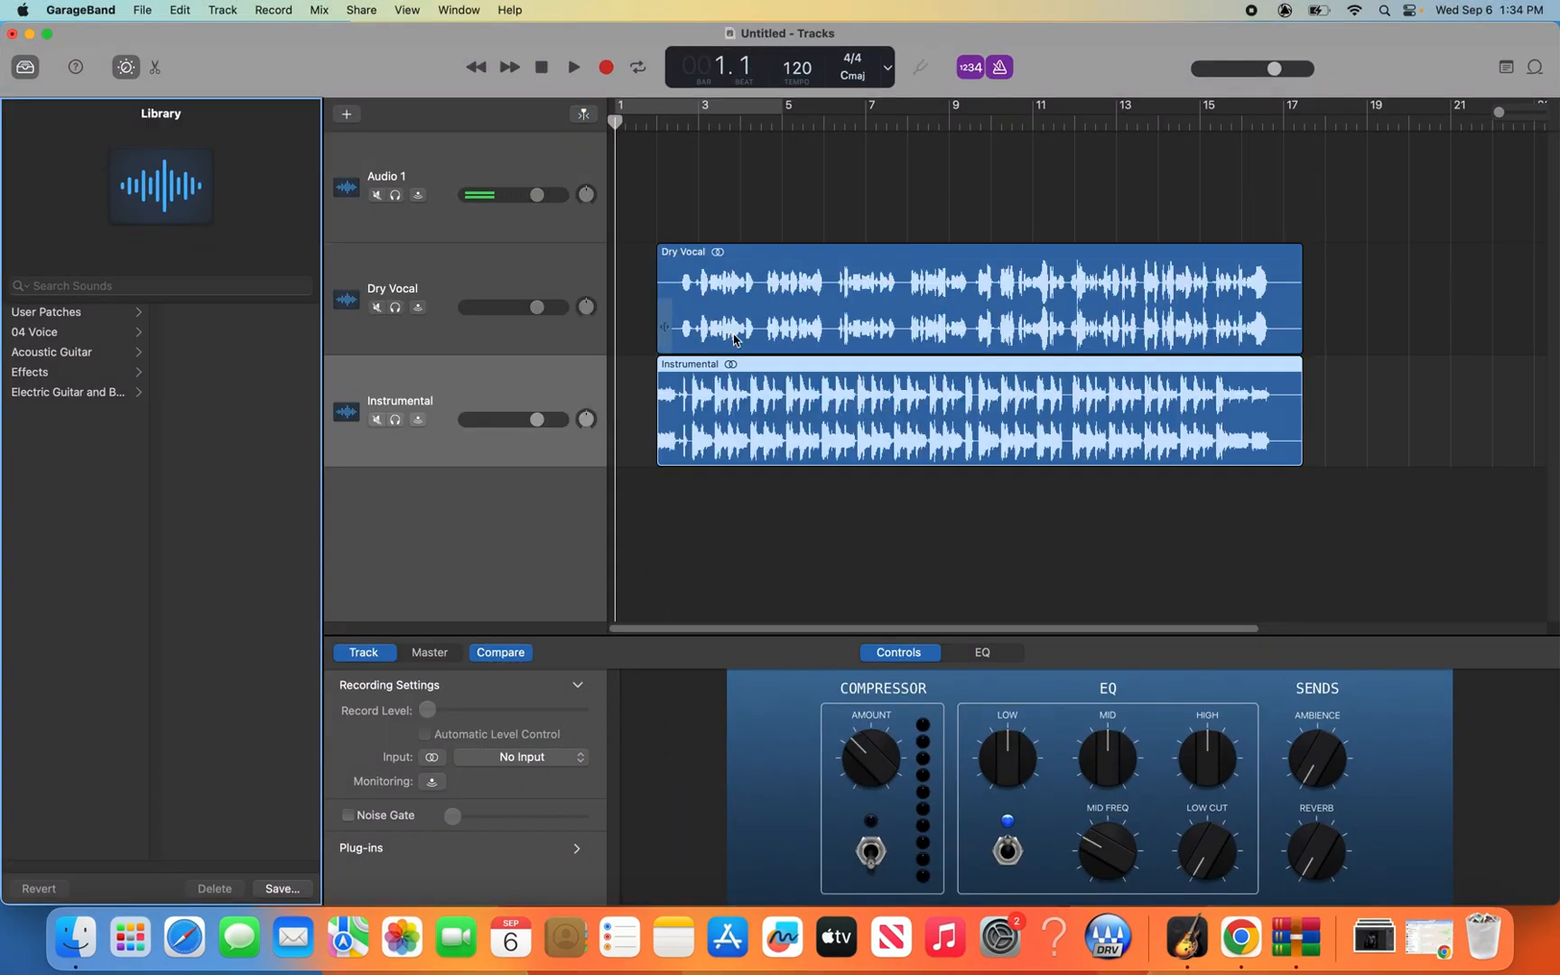
{"action": "left_click", "coordinate": [573, 67]}
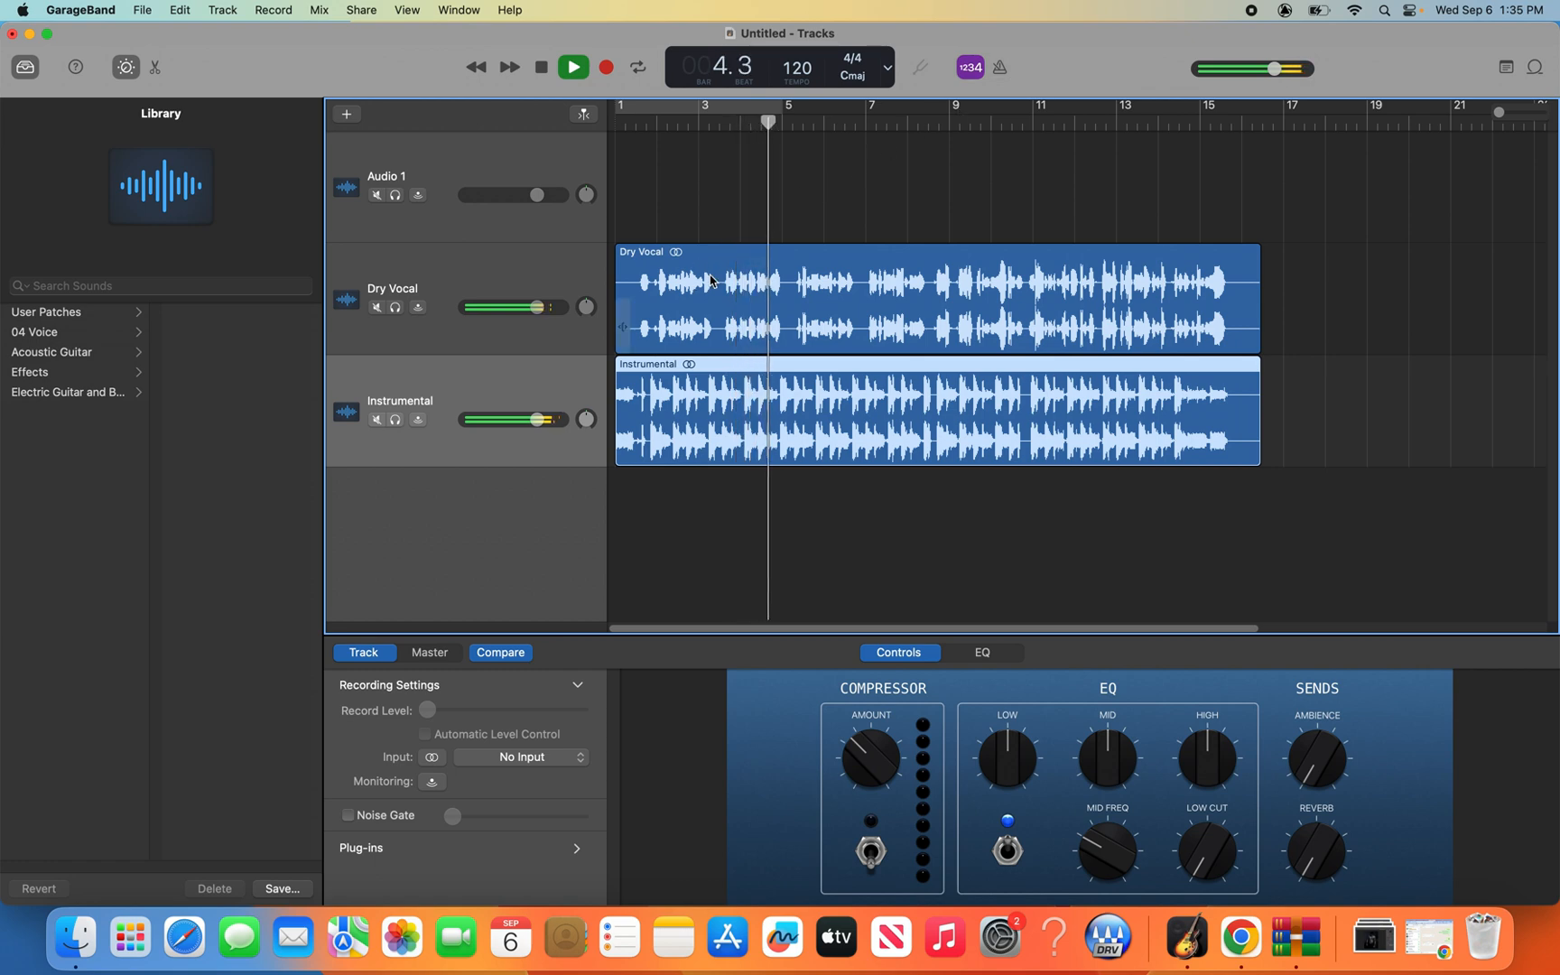
Align both regions at bar 1 and stop playback after listening.
{"action": "left_click", "coordinate": [573, 67]}
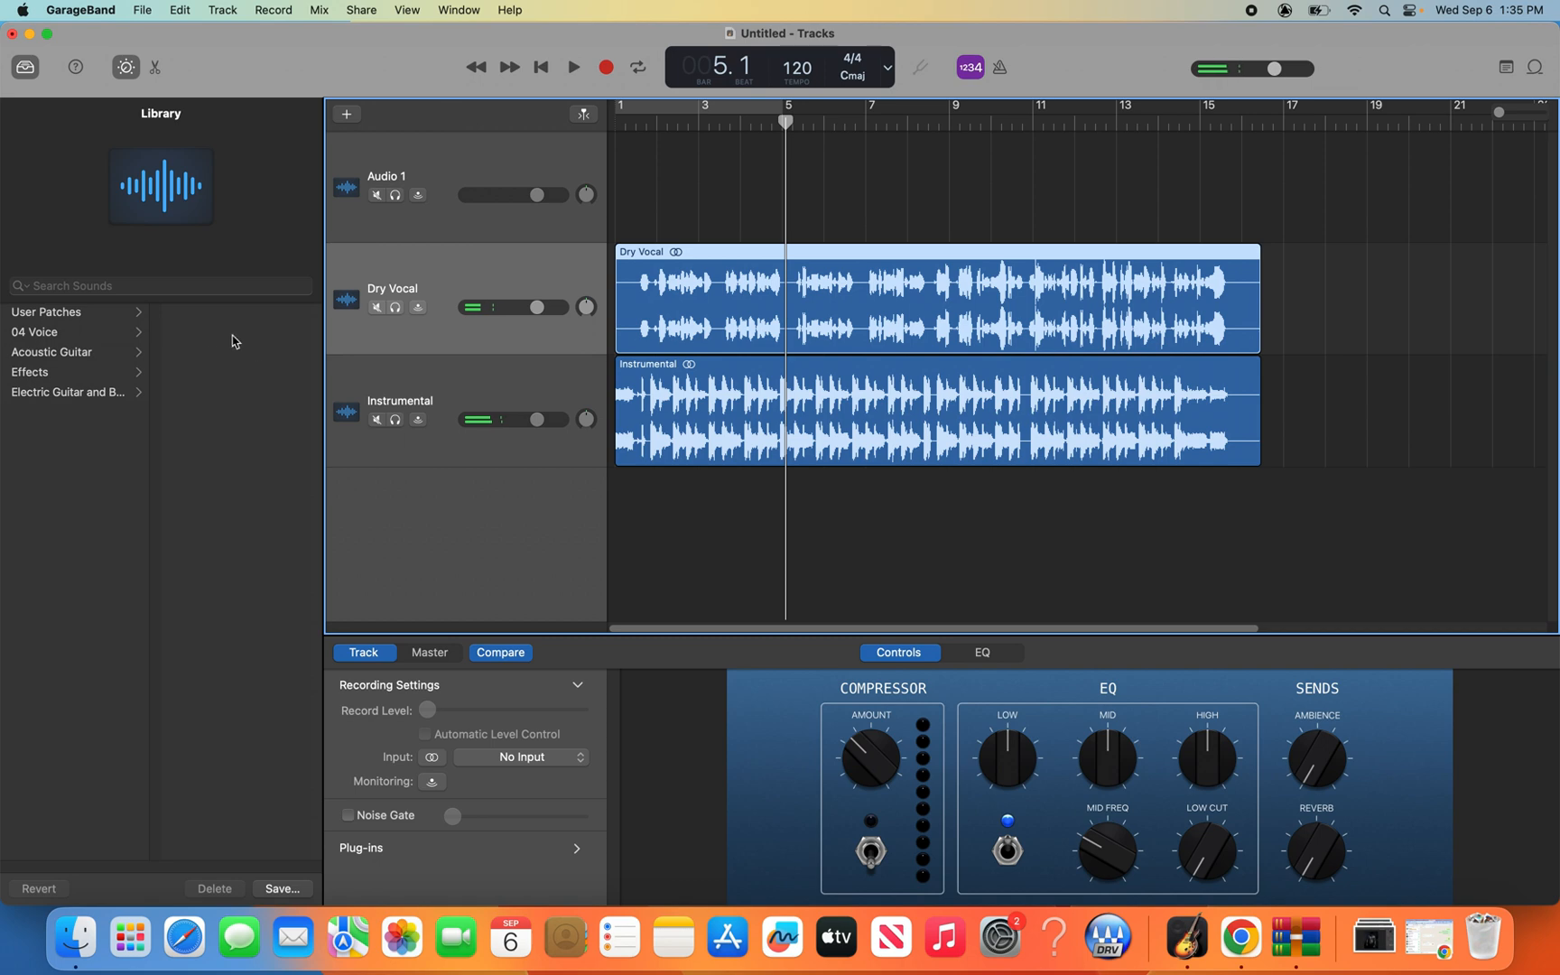
Apply the Universal - Vocal Preset user patch to Dry Vocal, then close the untitled project.
{"action": "left_click", "coordinate": [45, 311]}
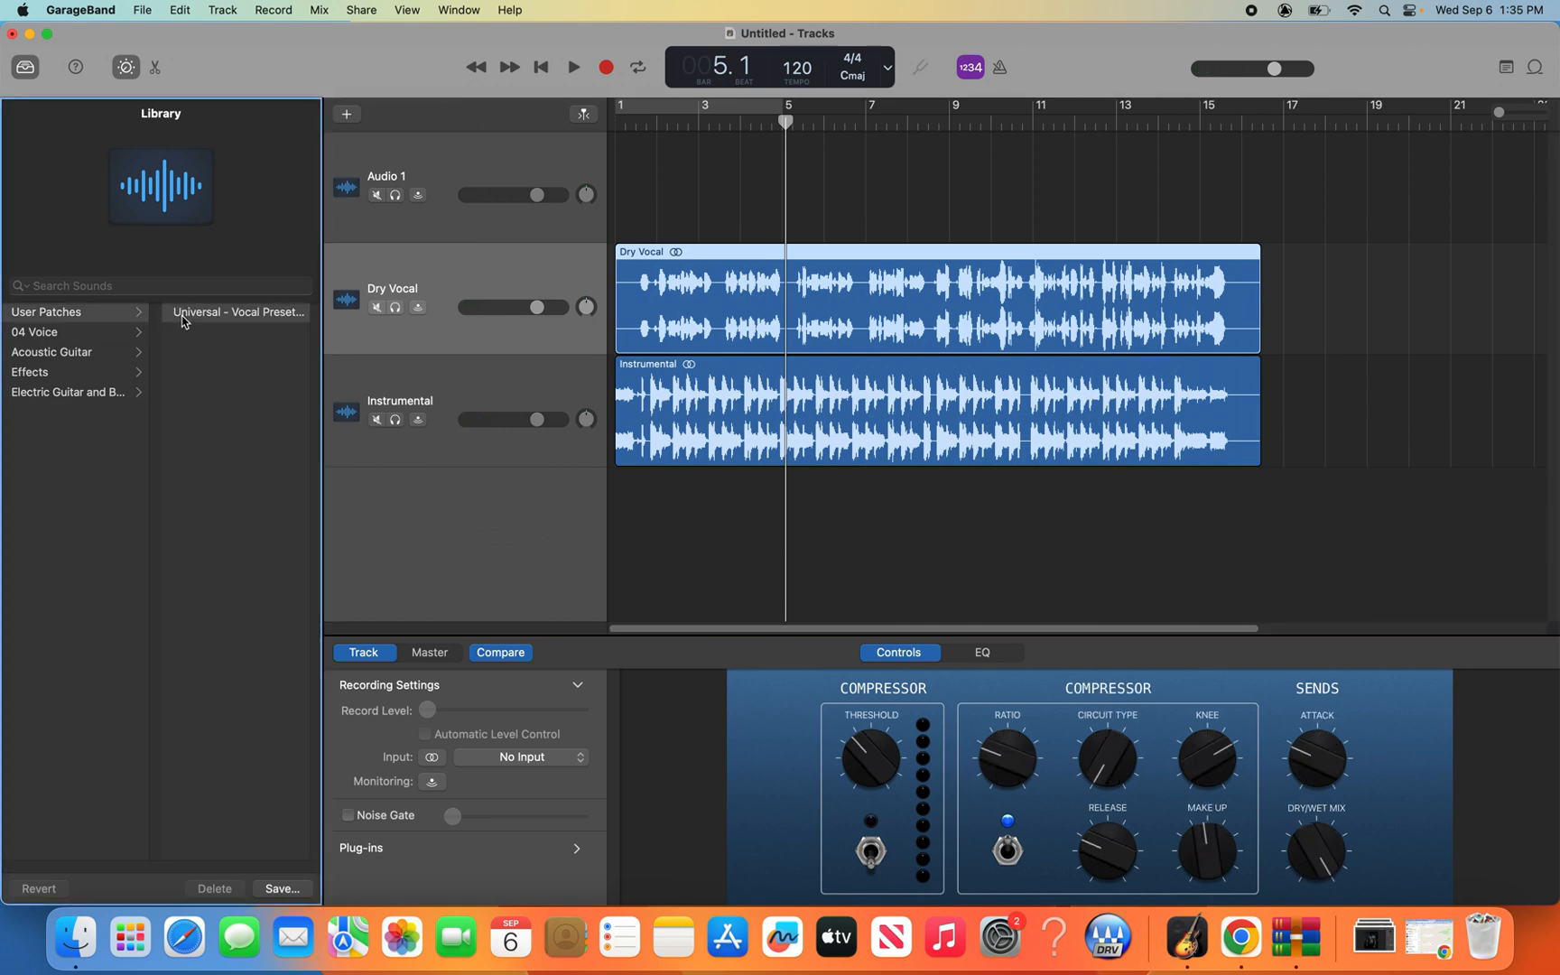
{"action": "left_click", "coordinate": [573, 66]}
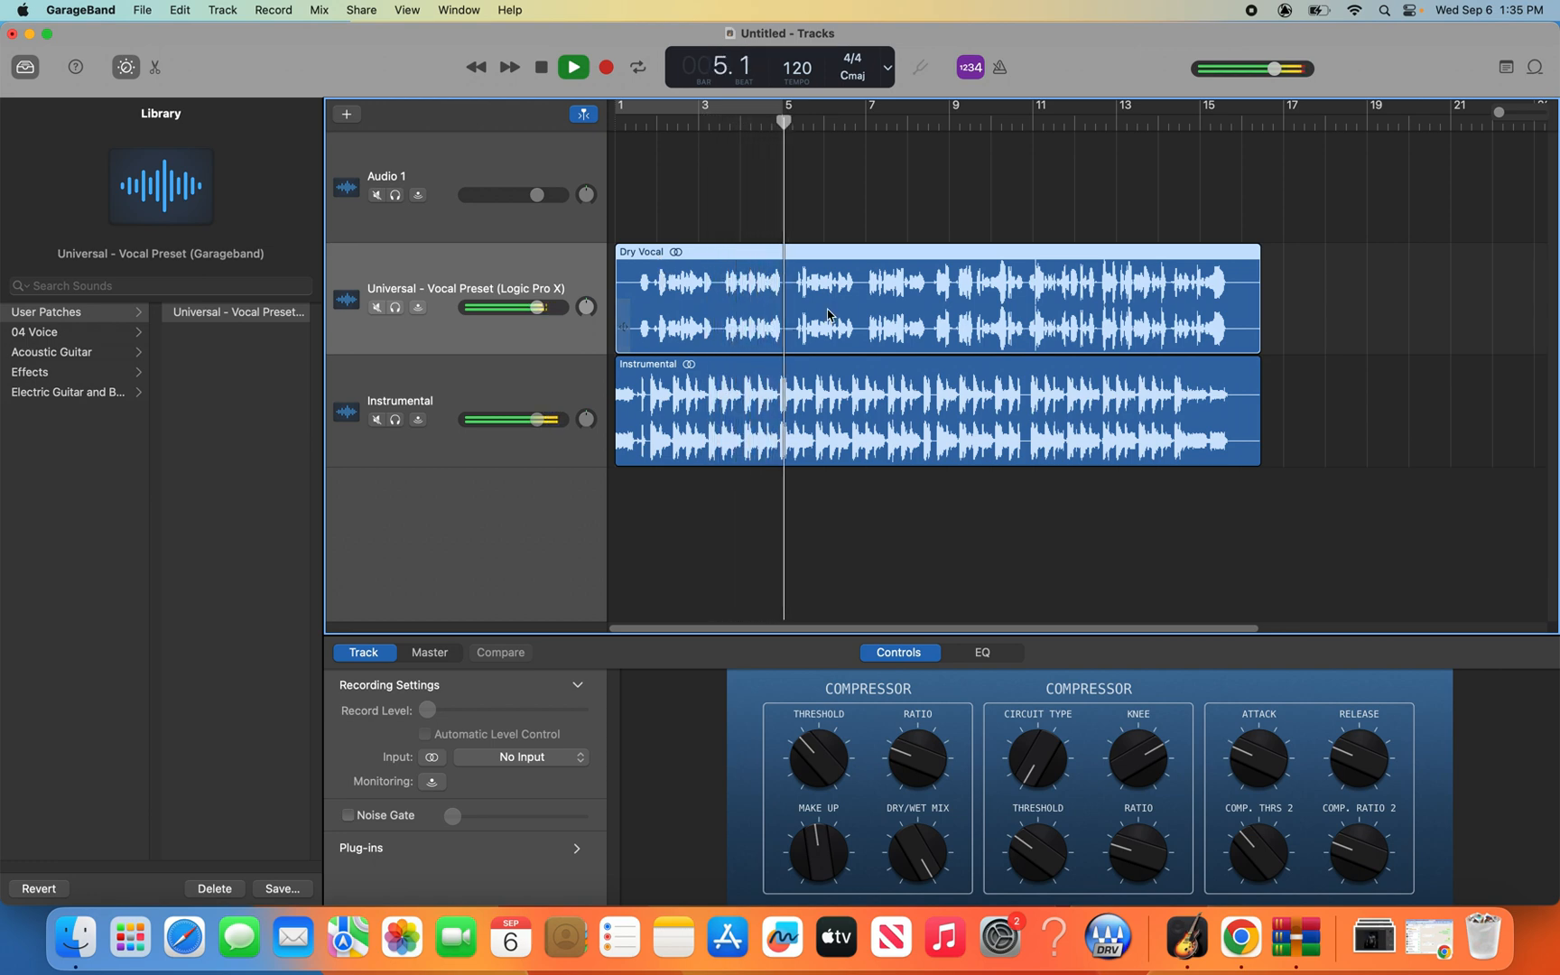
{"action": "left_click", "coordinate": [48, 32]}
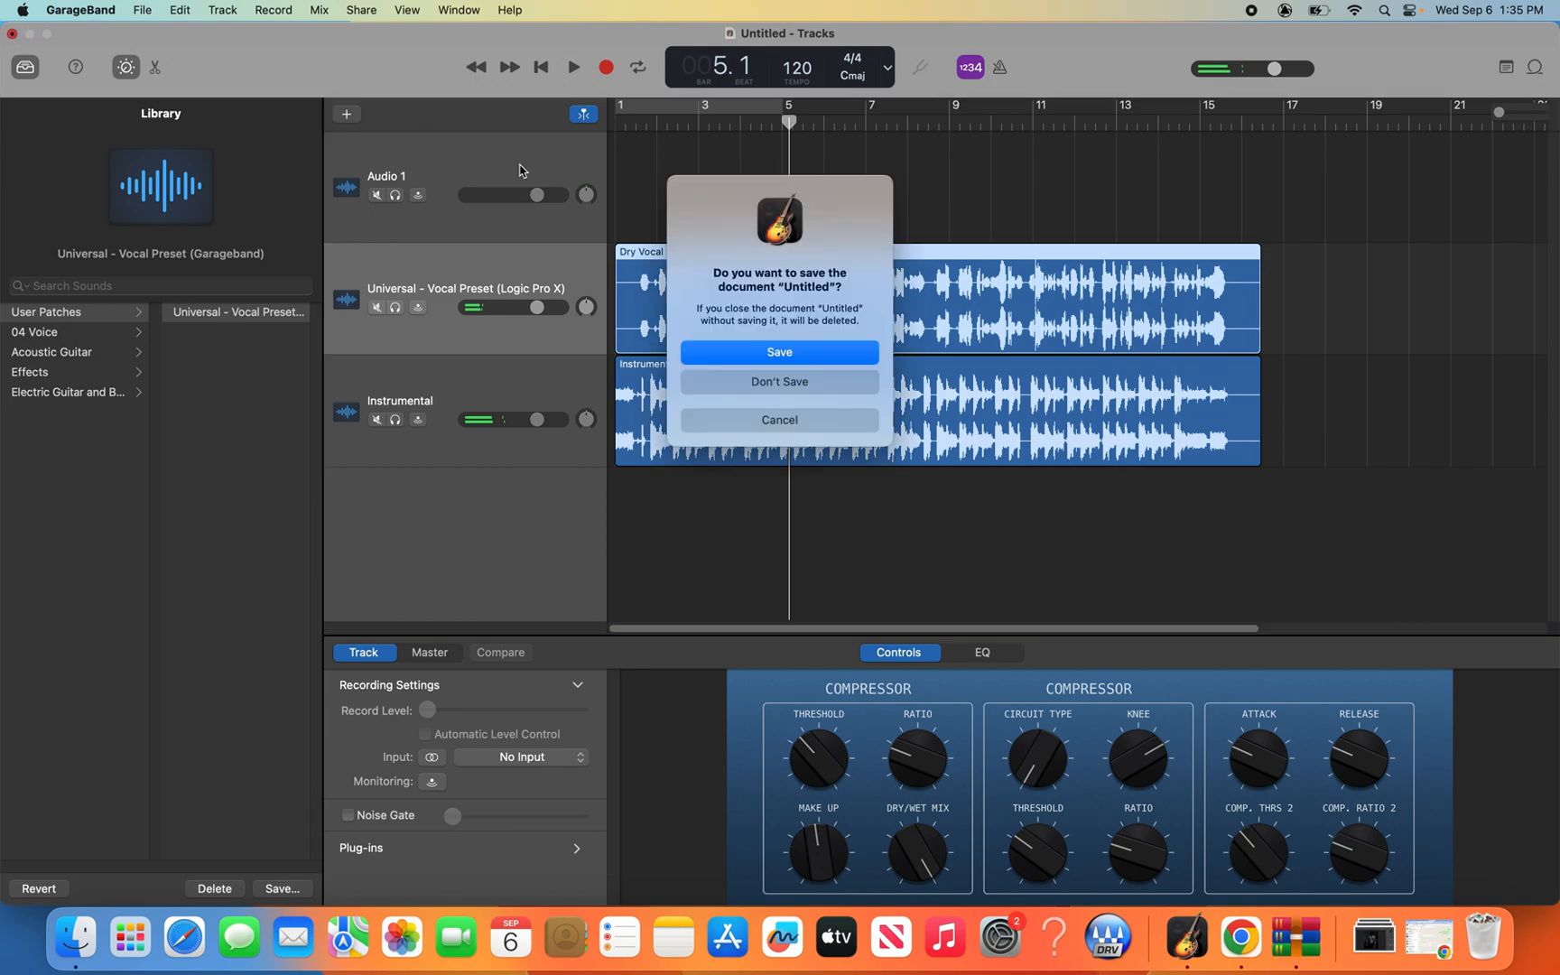